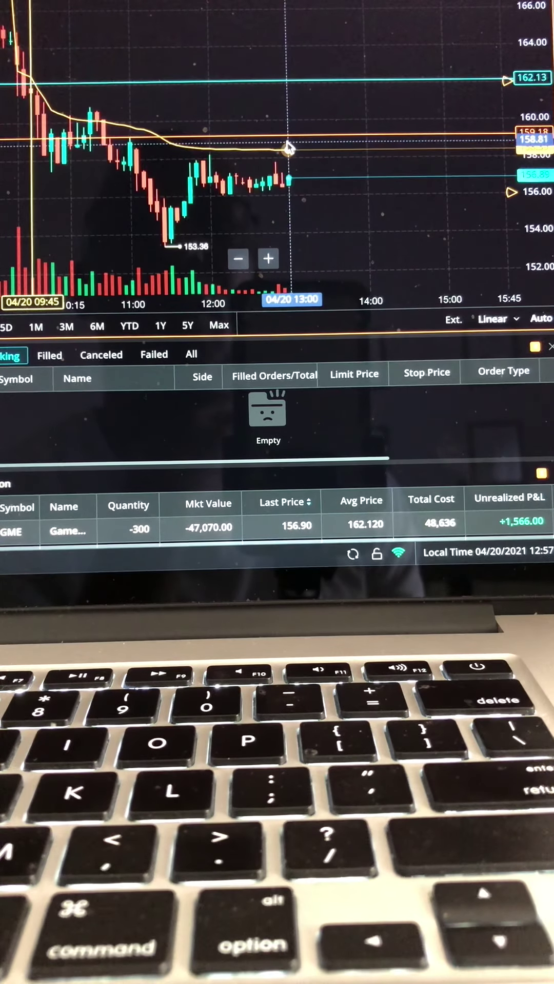
pyautogui.moveTo(350, 231)
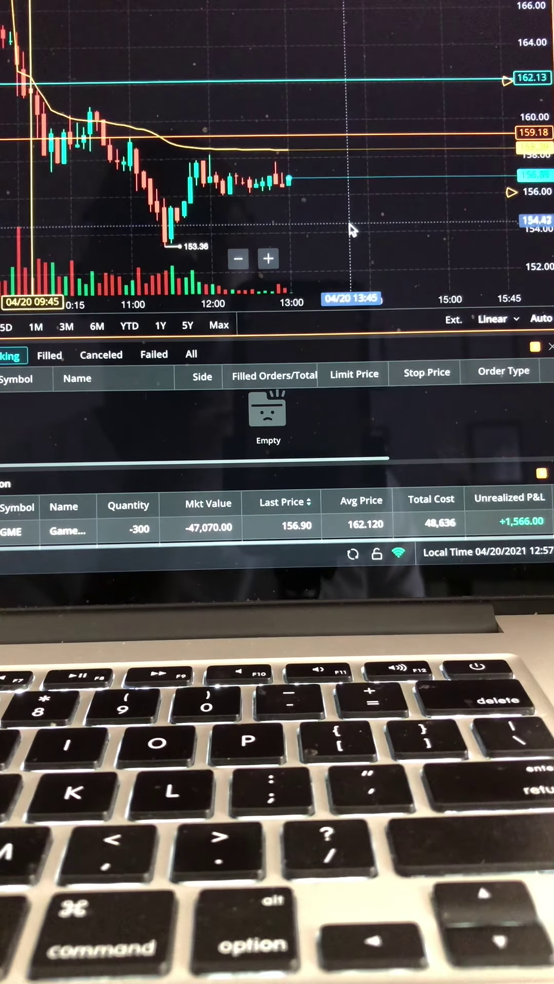